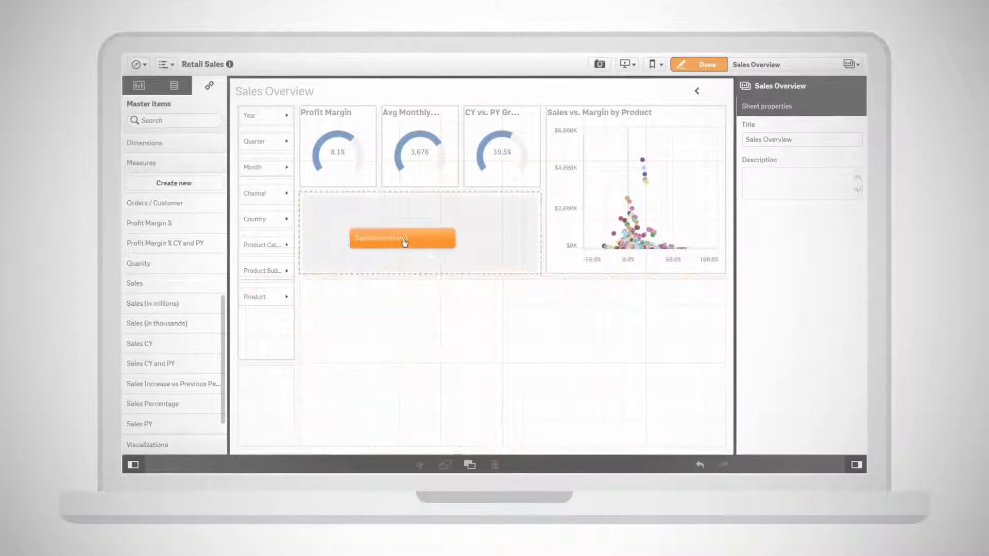
# Place Sales (in millions) as a new chart on the sheet and add a dimension to it
pyautogui.click(414, 238)
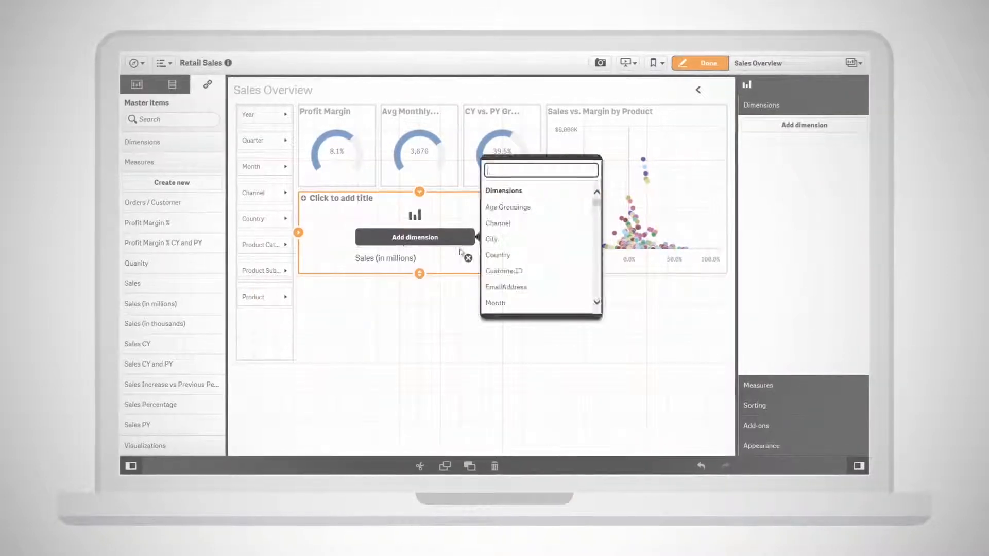
pyautogui.click(497, 255)
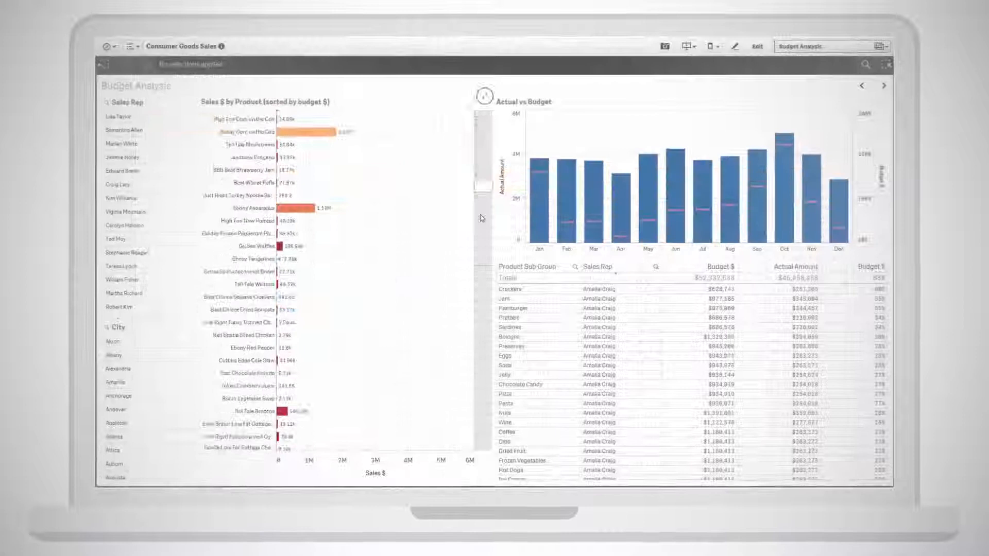
# Browse the Consumer Goods Sales analysis sheets, then open Retail Sales' Sales Overview sheet
pyautogui.click(379, 291)
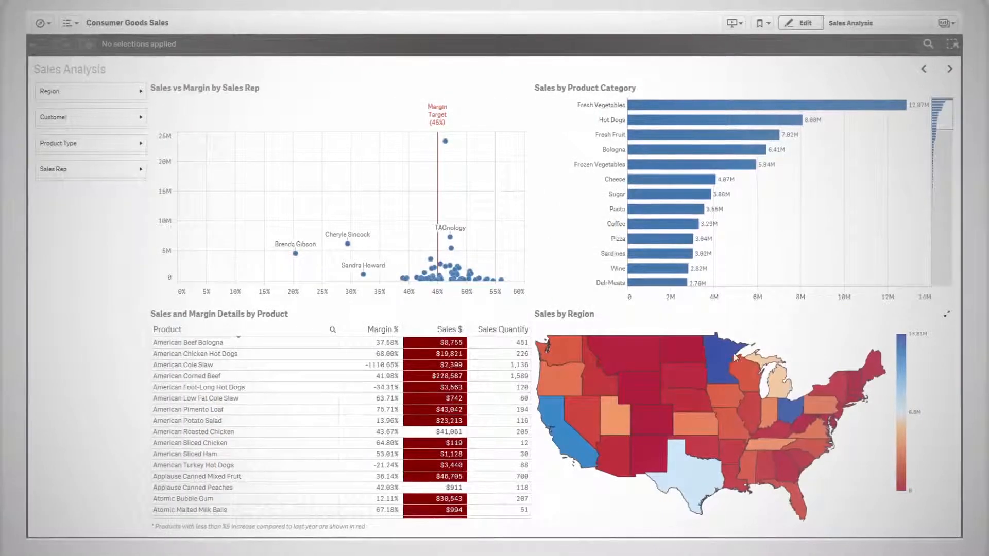
pyautogui.click(575, 420)
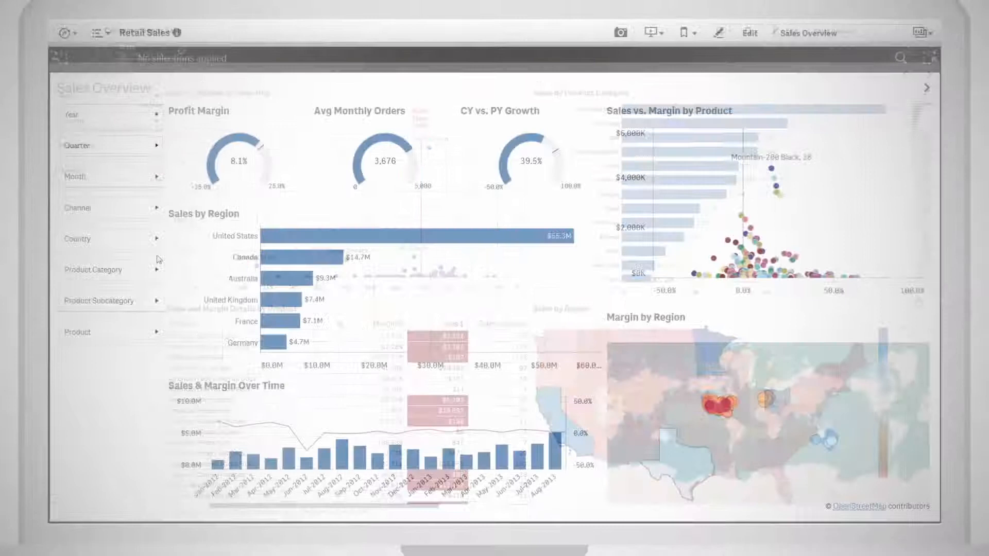
# Select United States and Canada in Sales by Region and filter Year to 2014
pyautogui.click(417, 236)
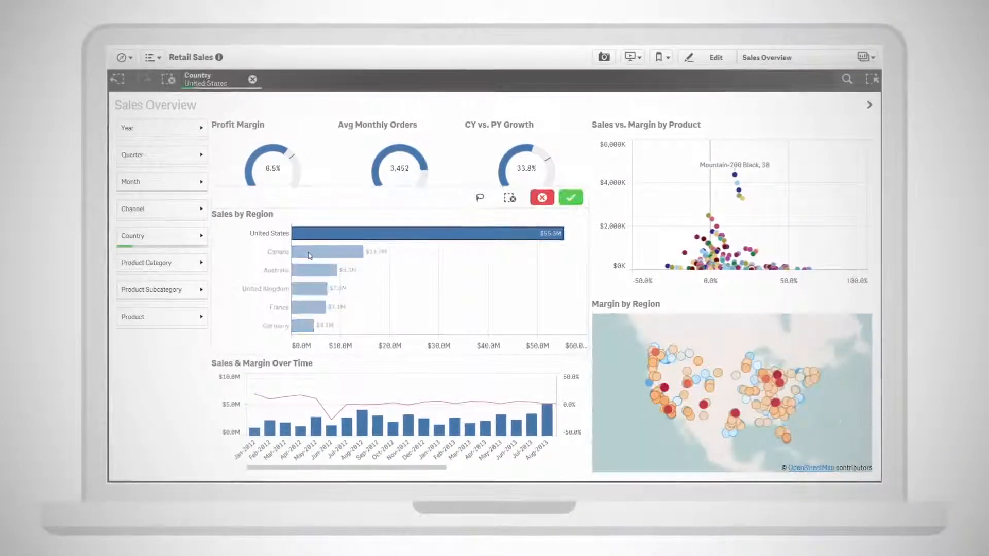
pyautogui.click(570, 197)
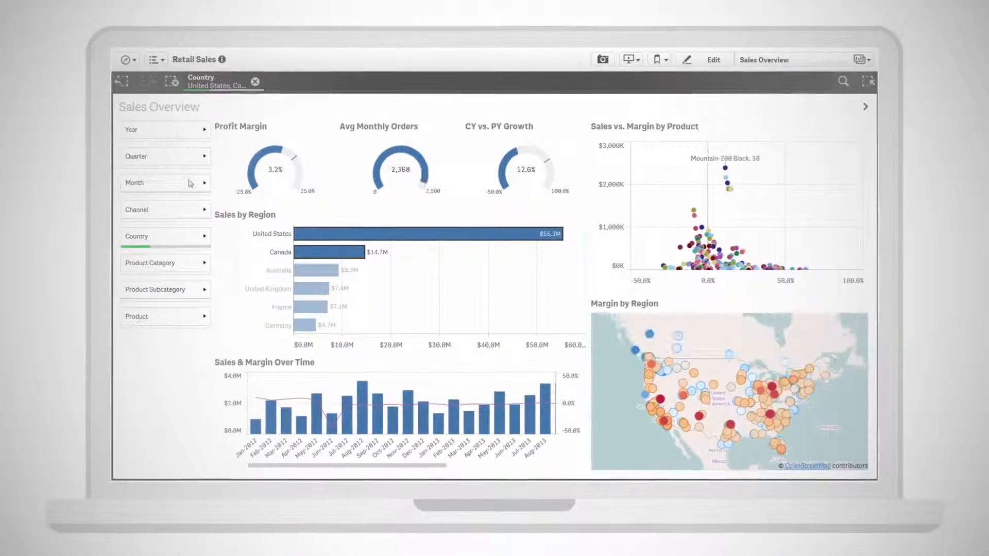
pyautogui.click(133, 219)
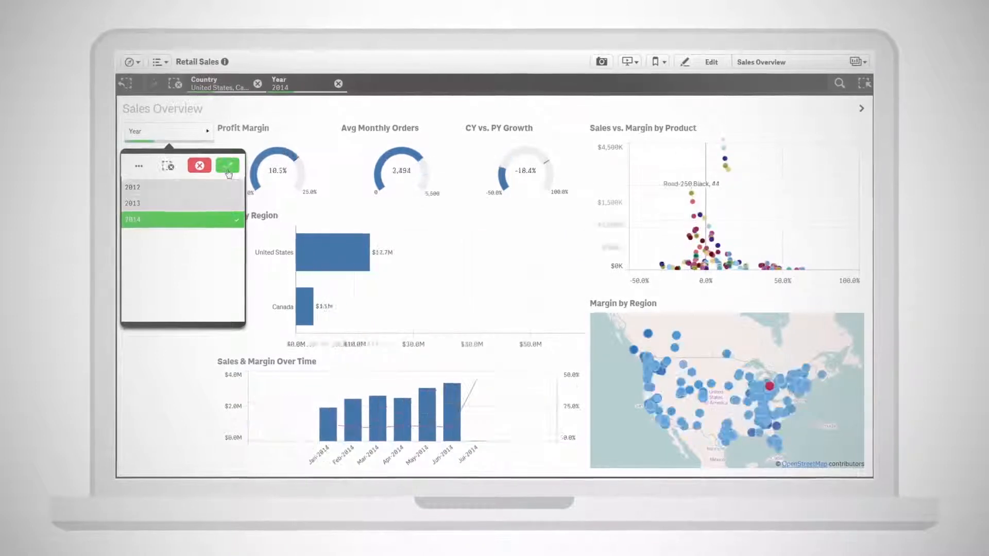
pyautogui.click(228, 165)
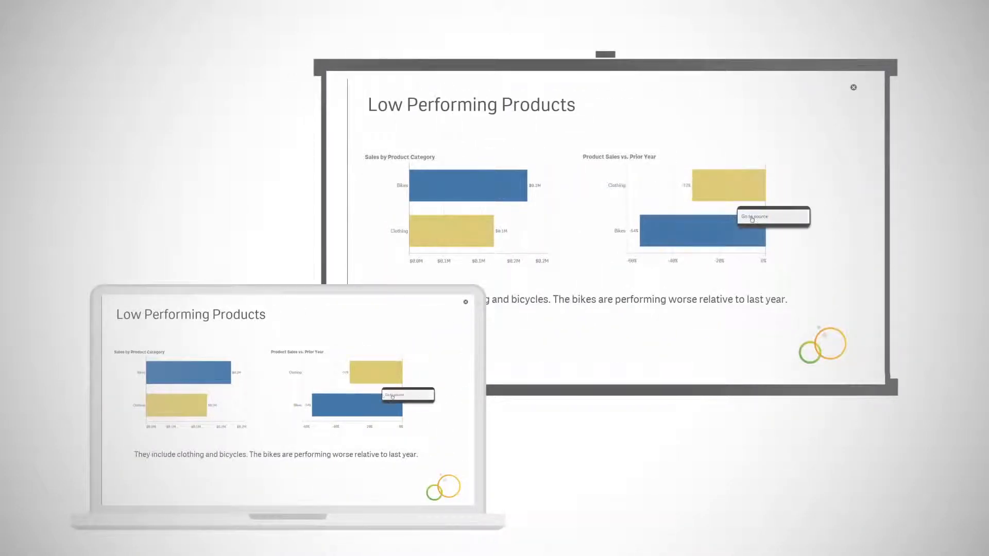
# Go to the Sales Detail source sheet behind the story's chart
pyautogui.click(752, 216)
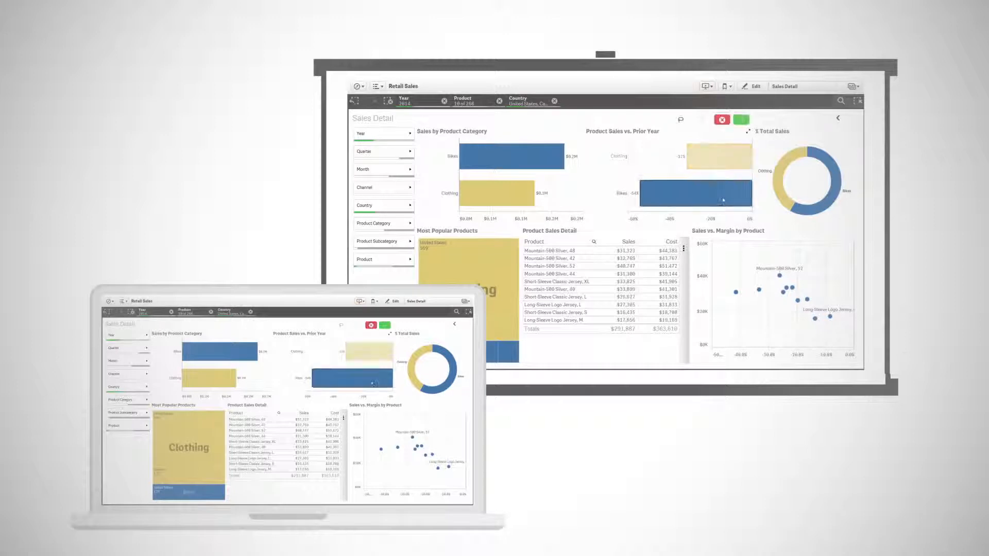